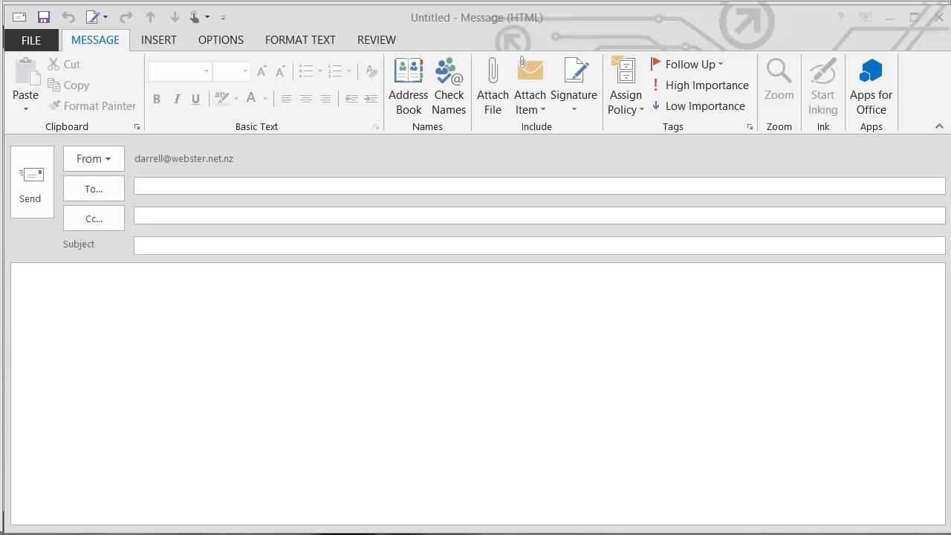
mouse_move(785, 461)
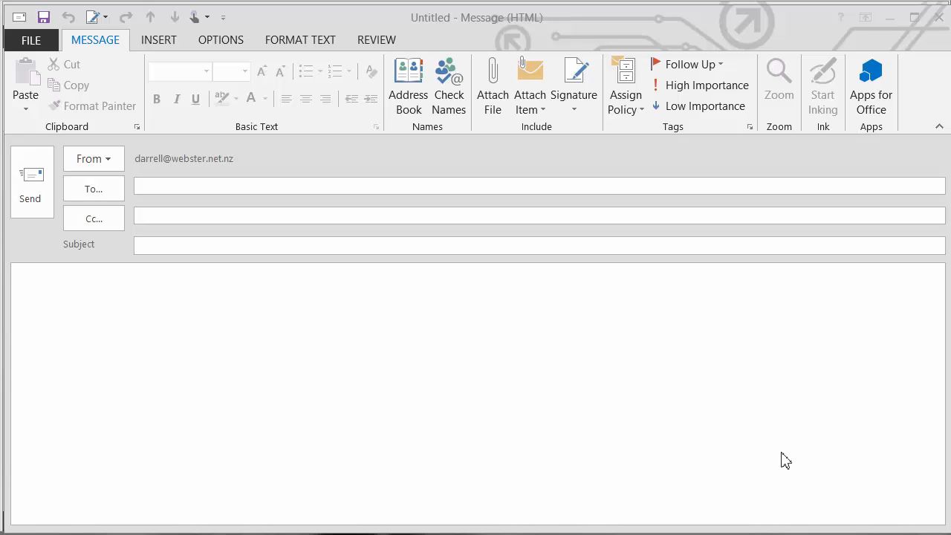
mouse_move(474, 106)
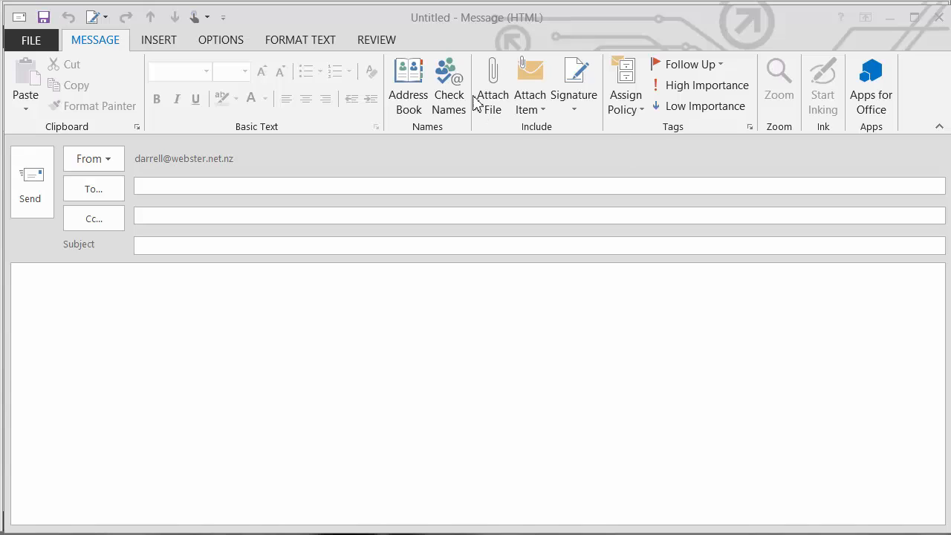
mouse_move(492, 90)
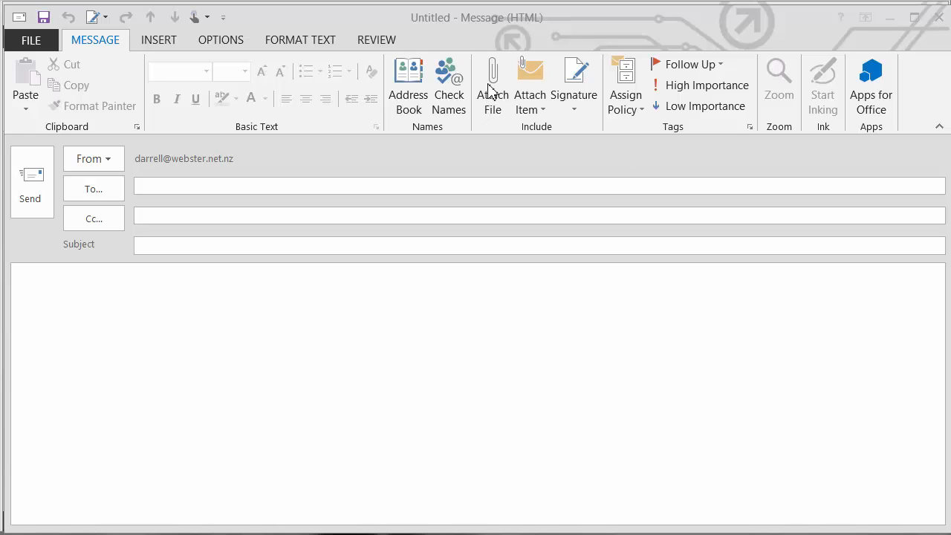
mouse_move(499, 88)
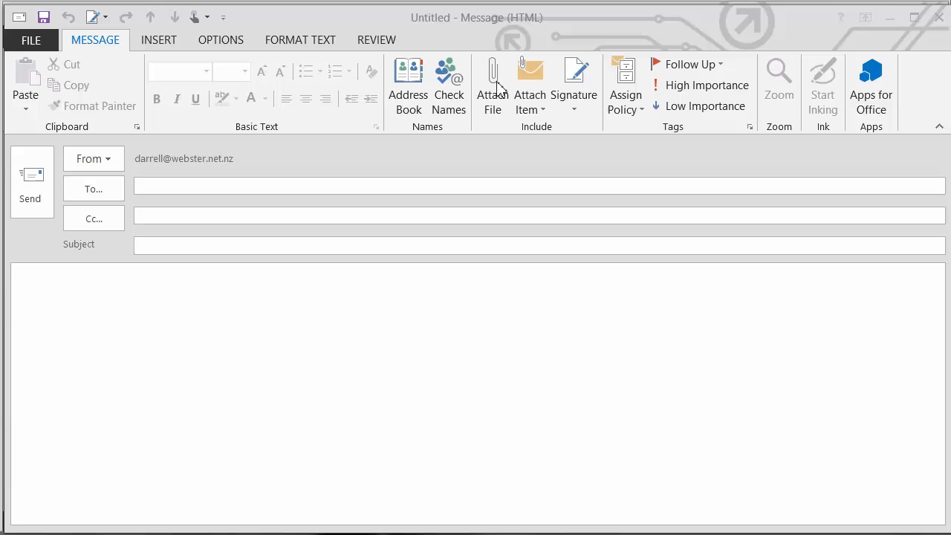
Start attaching a file to the blank message, then switch to the OneDrive for Business library.
click(492, 77)
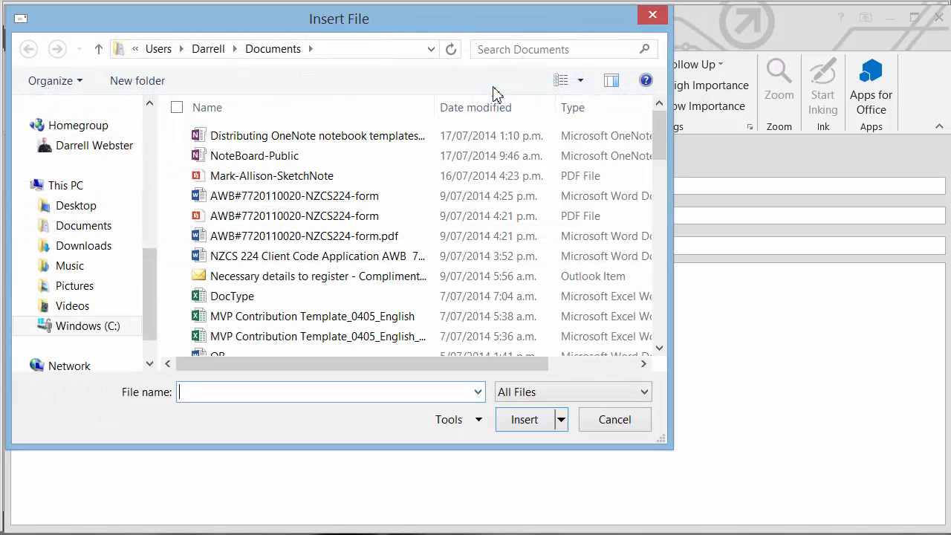
click(615, 420)
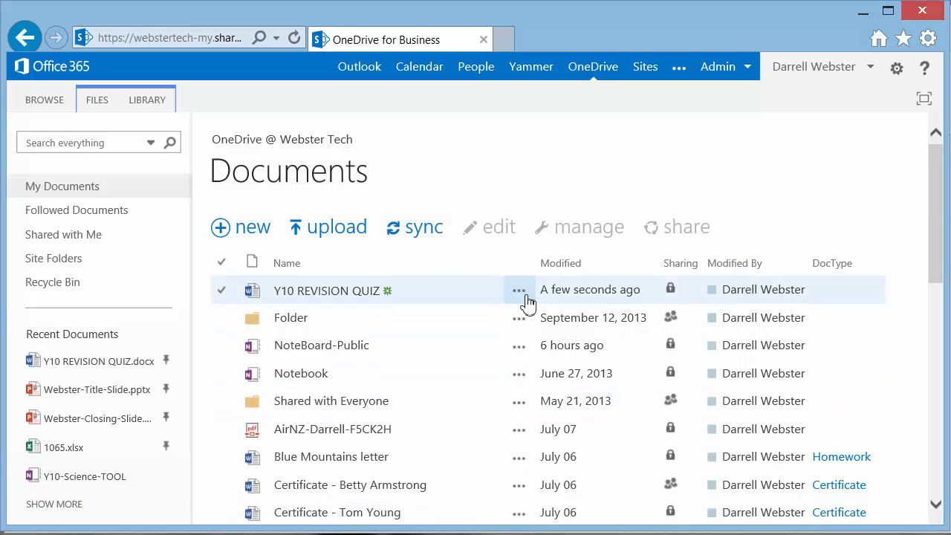
Download the Y10 REVISION QUIZ document from OneDrive for Business and check the finished download.
click(519, 290)
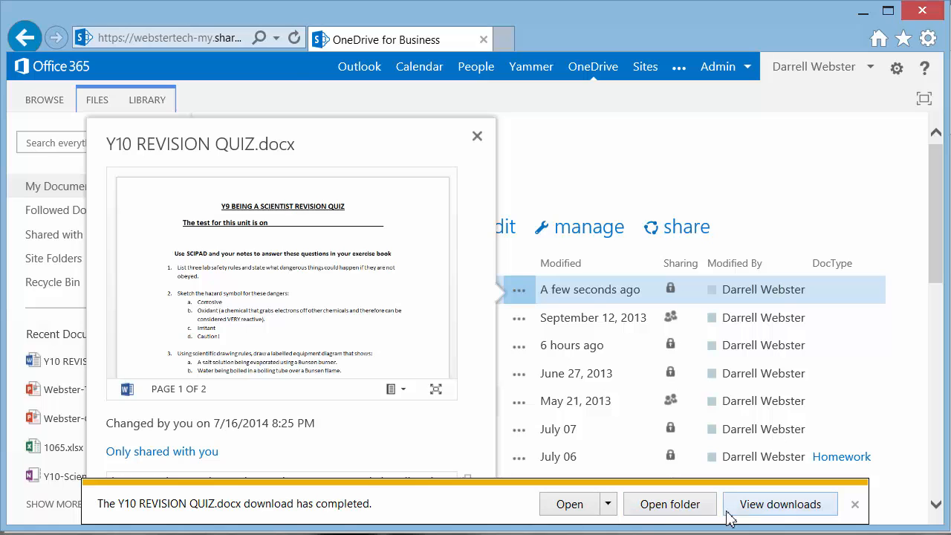
click(669, 504)
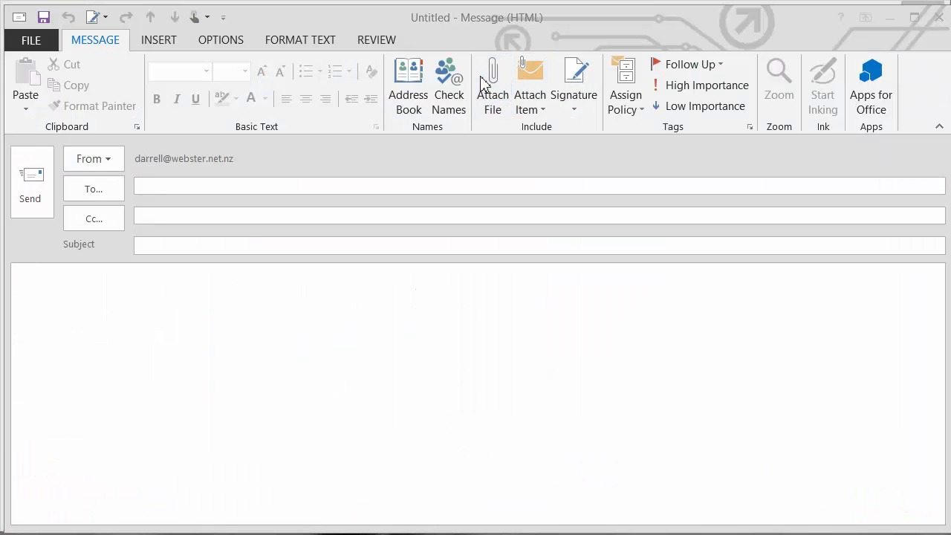
Locate Y10 REVISION QUIZ in Downloads from the Insert File window, then cancel without attaching.
click(492, 81)
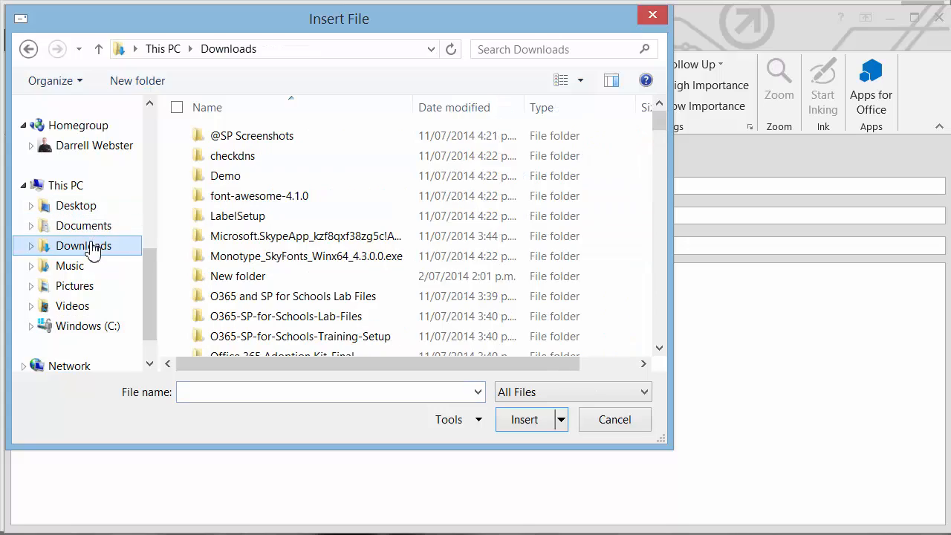
scroll(down, 3)
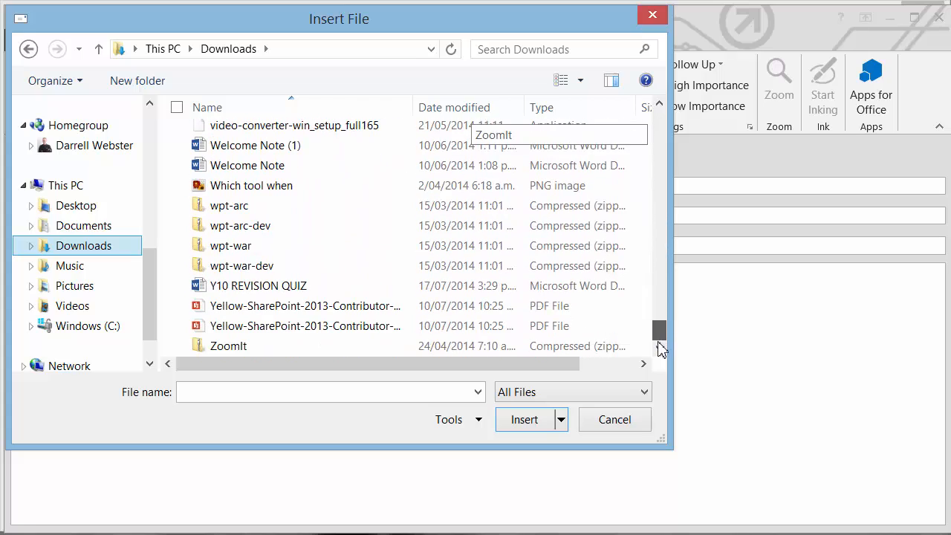
click(258, 285)
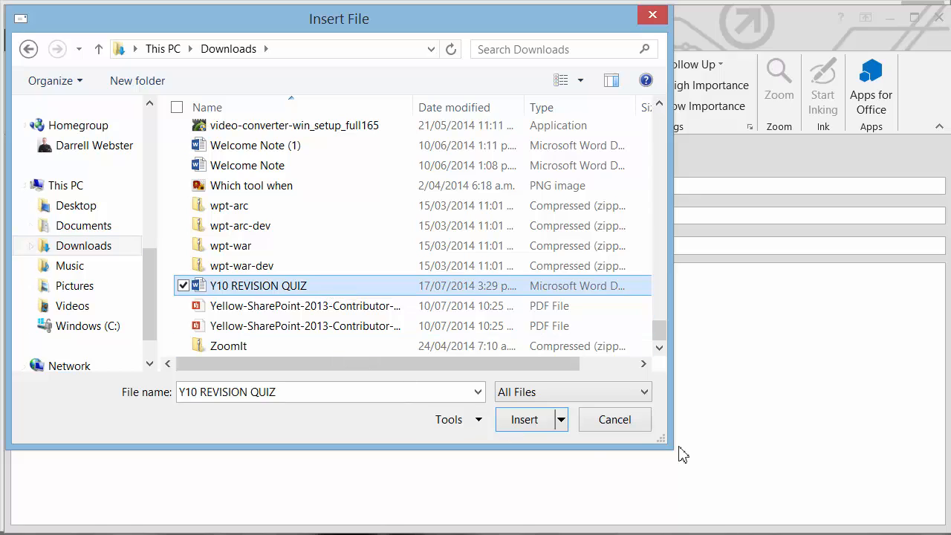
mouse_move(626, 434)
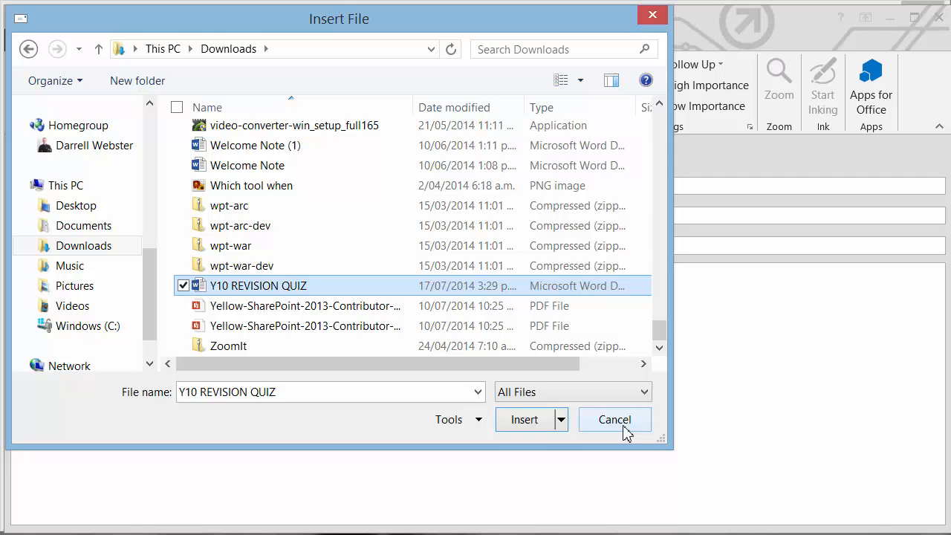
click(616, 419)
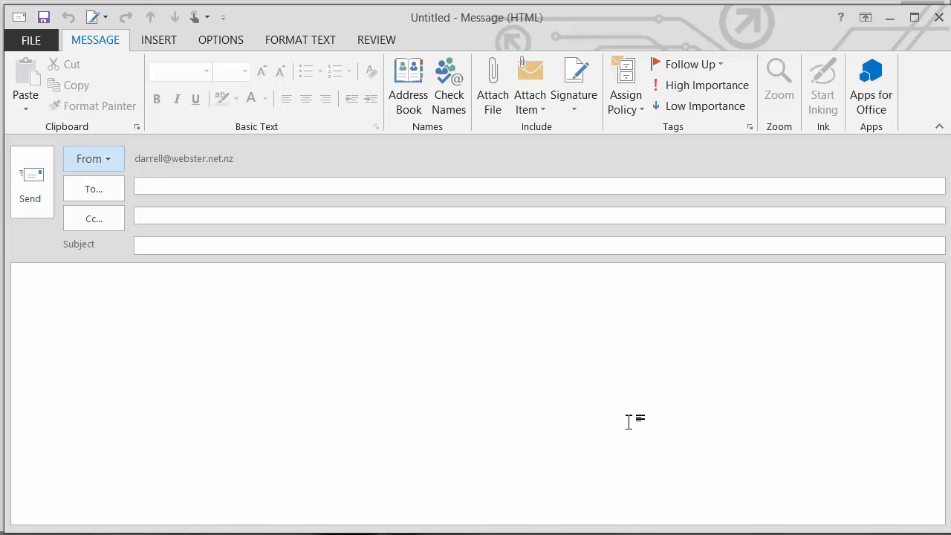
mouse_move(494, 85)
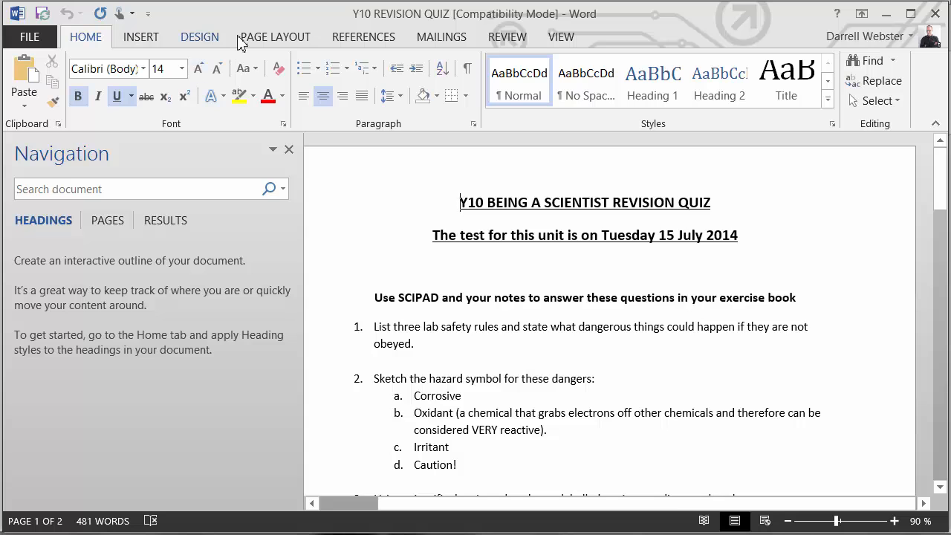
mouse_move(245, 39)
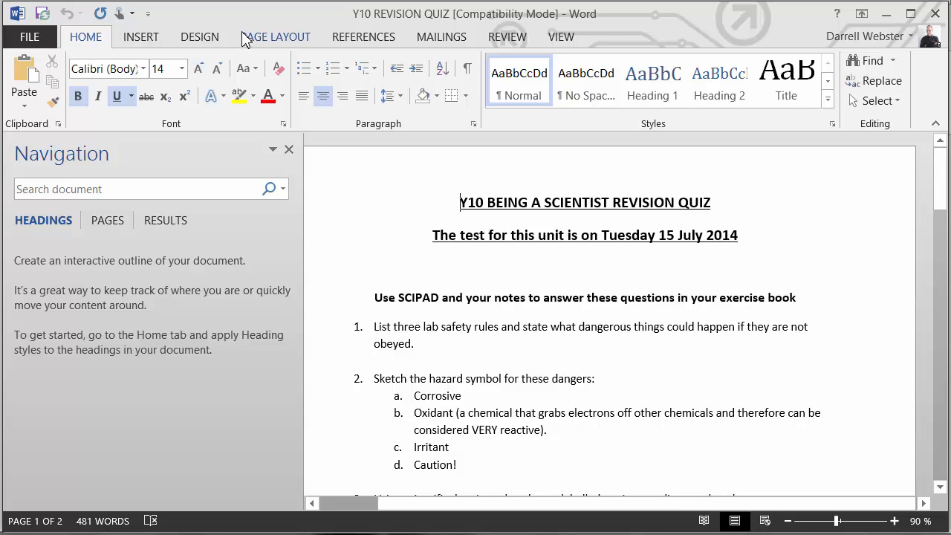
Browse the Webster Tech Year 10 Shared Documents library from Word's File > Open places.
click(36, 35)
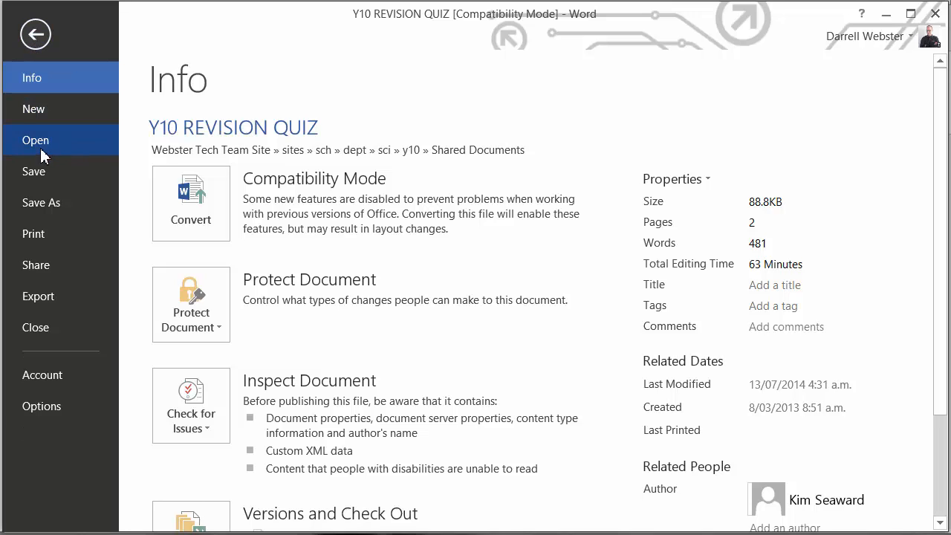
click(36, 139)
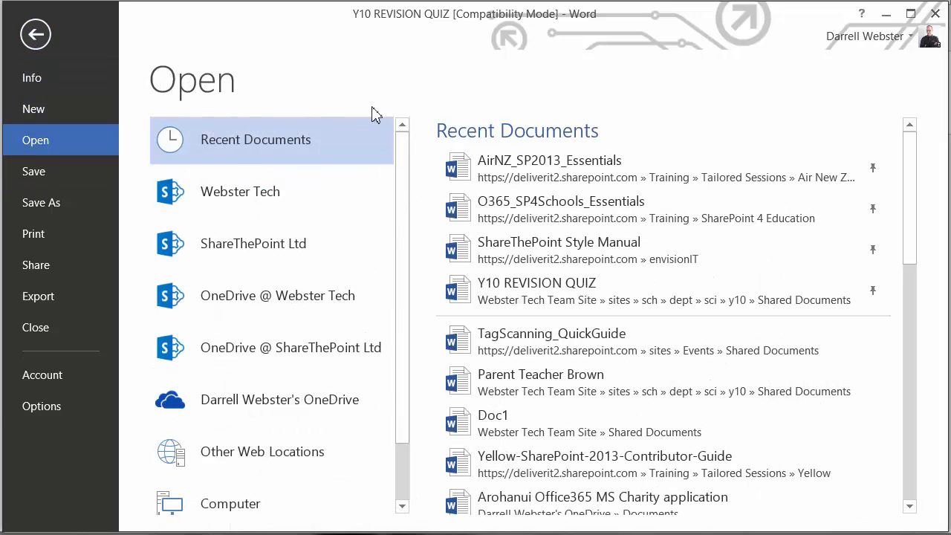
mouse_move(573, 214)
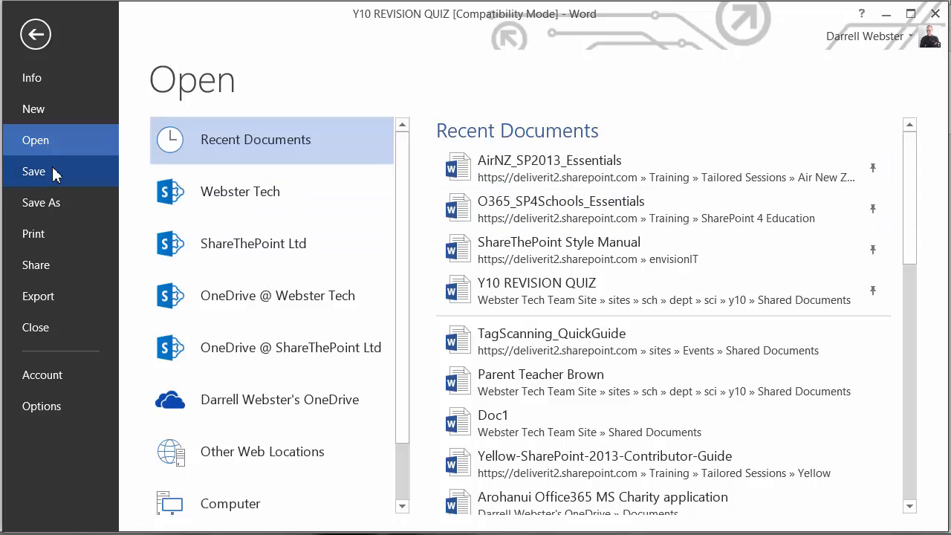
mouse_move(237, 206)
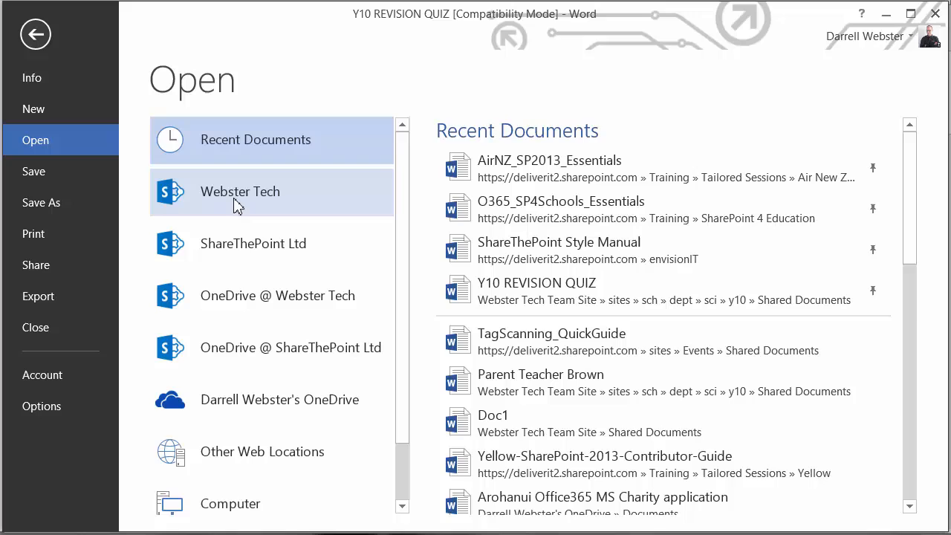
click(241, 190)
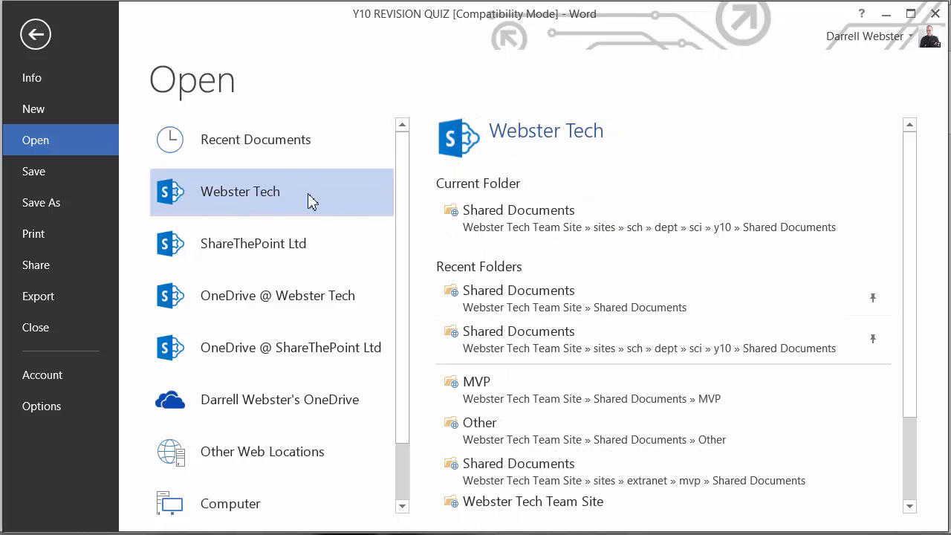
mouse_move(312, 209)
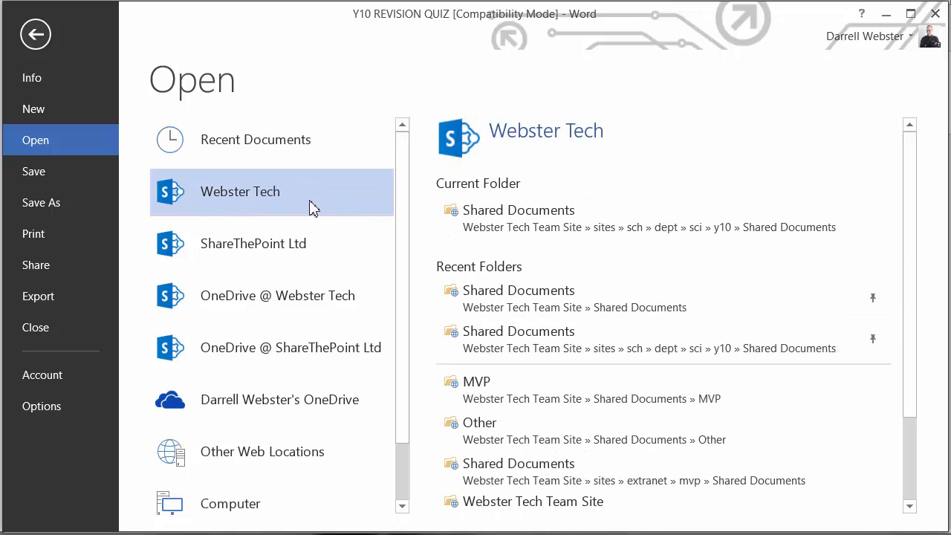
mouse_move(513, 223)
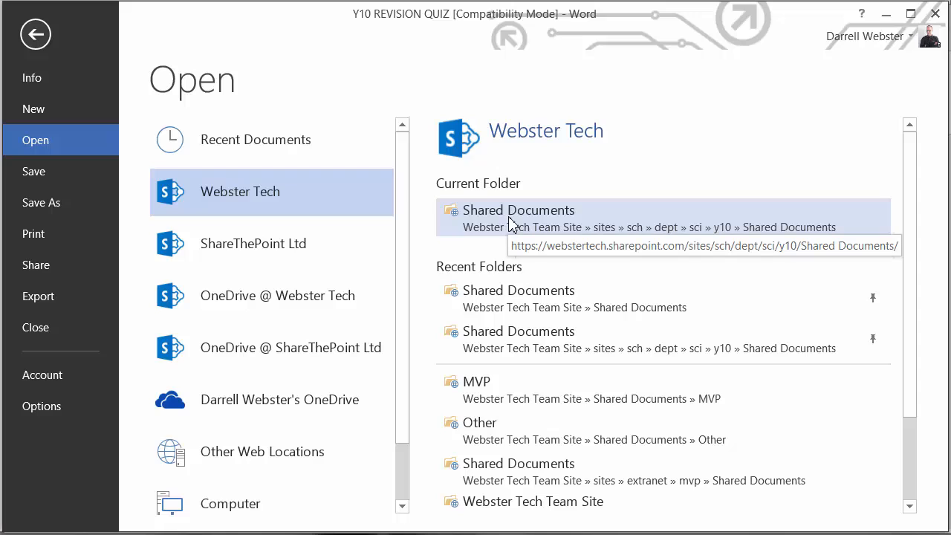
mouse_move(517, 279)
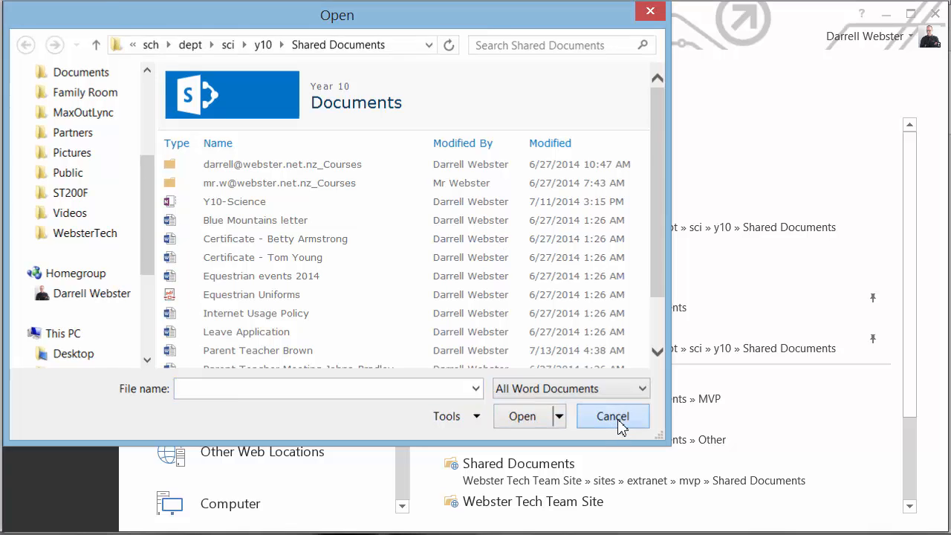
click(612, 416)
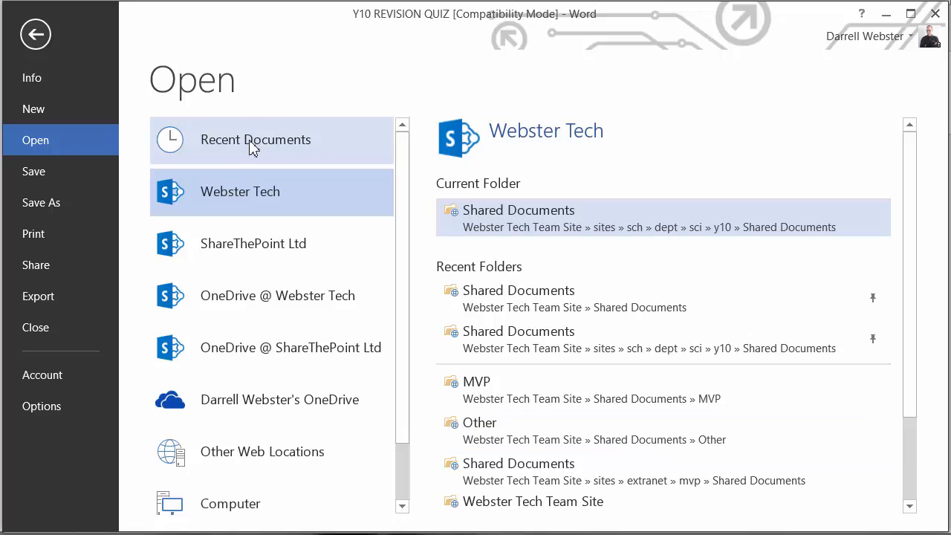
Copy the recent Y10 REVISION QUIZ document's path to the clipboard from Word's Recent Documents.
click(256, 140)
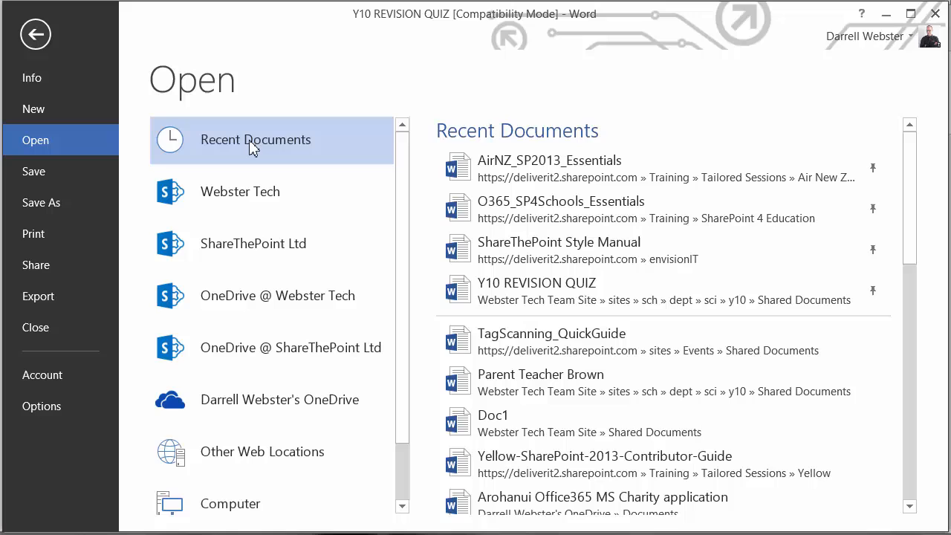
mouse_move(660, 402)
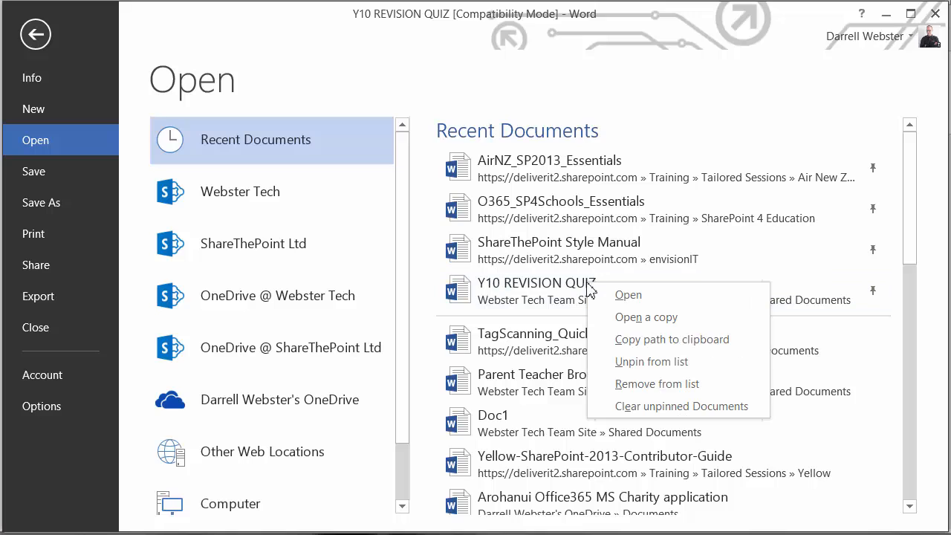
mouse_move(681, 347)
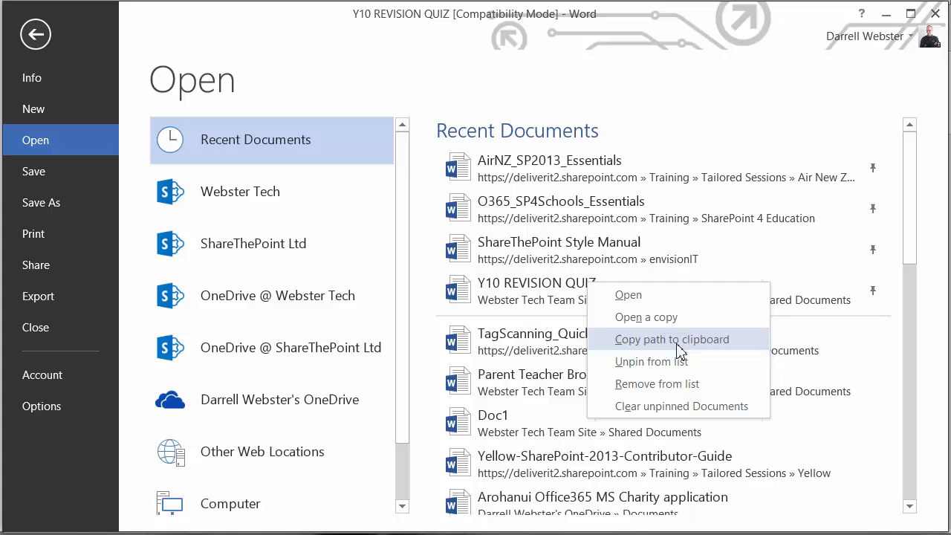
click(672, 339)
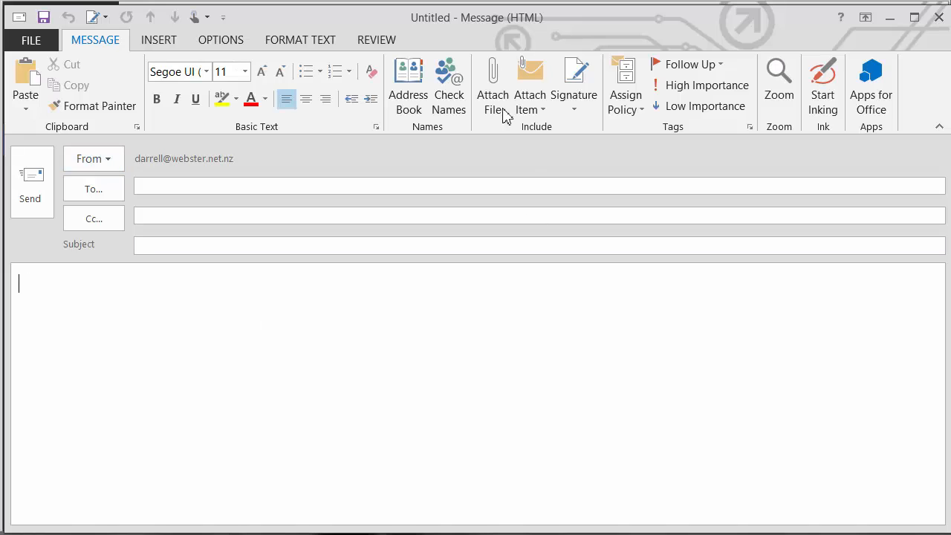
Attach Y10 REVISION QUIZ.docx to the message by pasting its SharePoint path into Insert File.
click(494, 81)
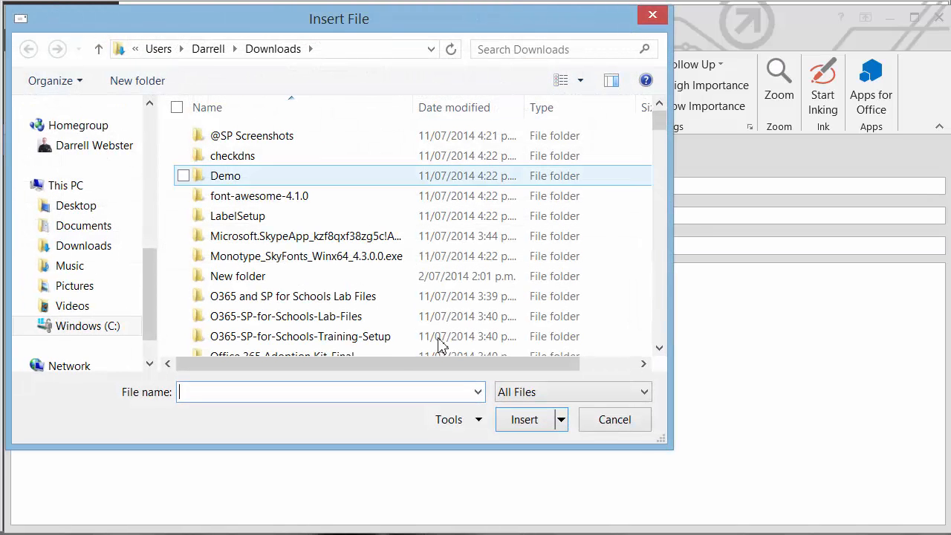
right_click(327, 393)
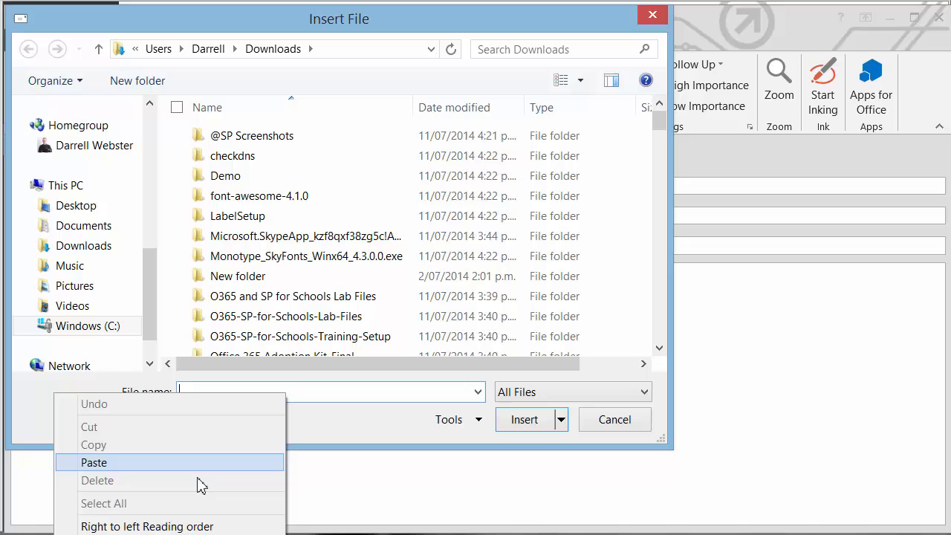
click(97, 461)
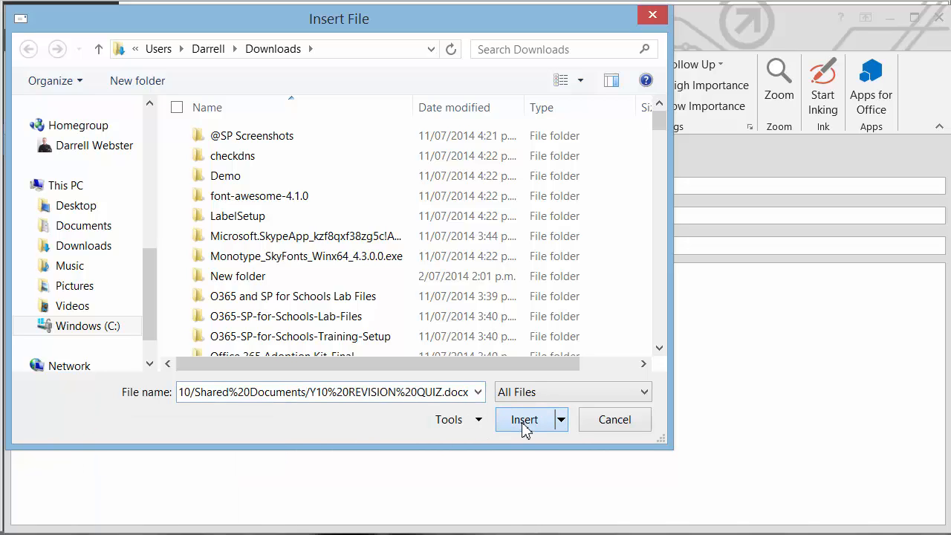
click(523, 419)
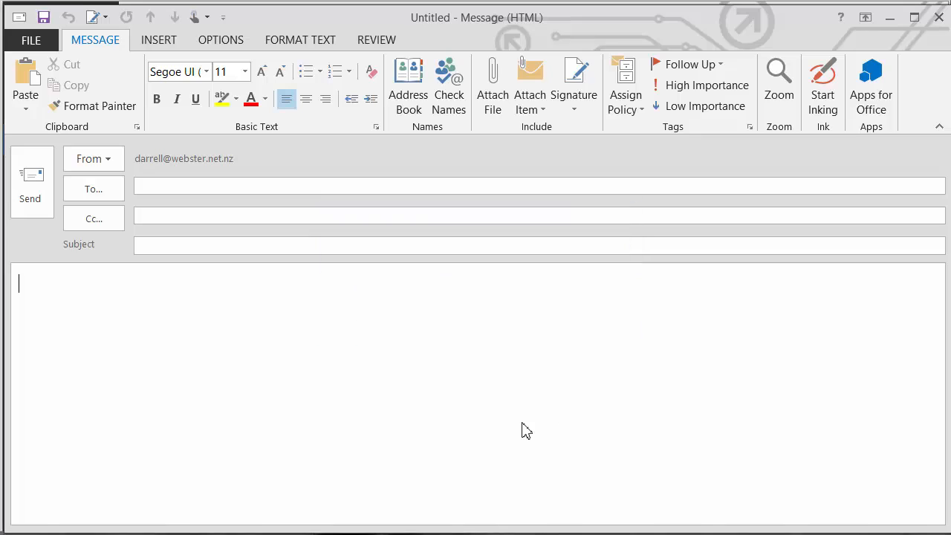
click(492, 85)
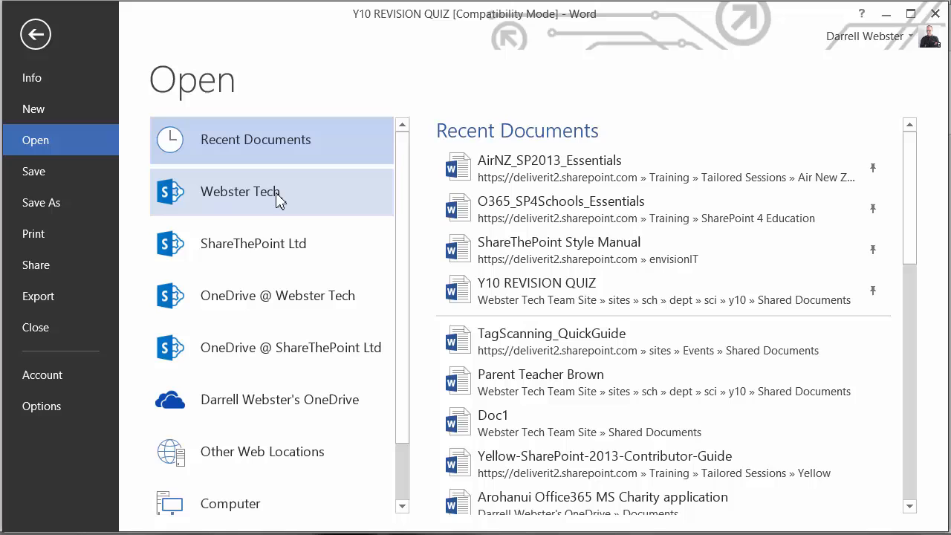
Copy the Webster Tech Shared Documents folder path from Word, then start attaching another file in Outlook.
click(240, 192)
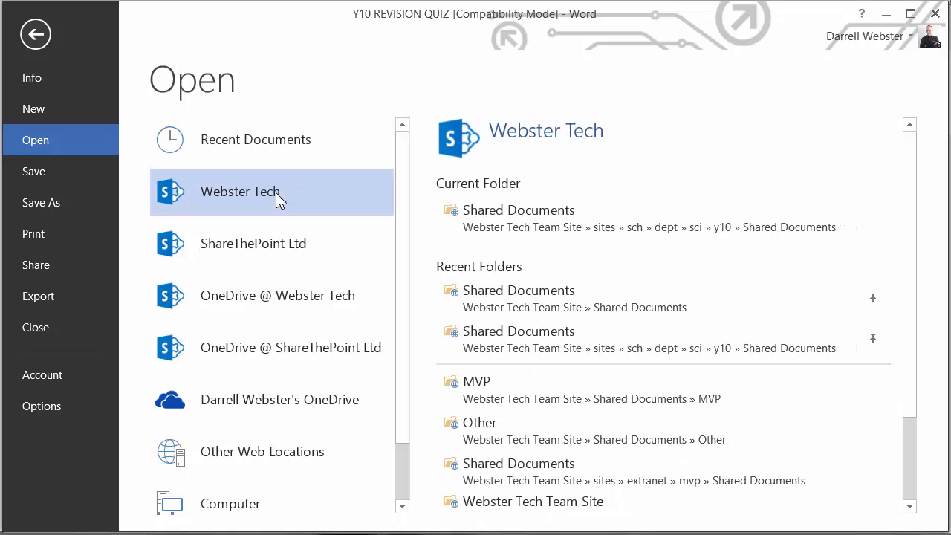
mouse_move(521, 232)
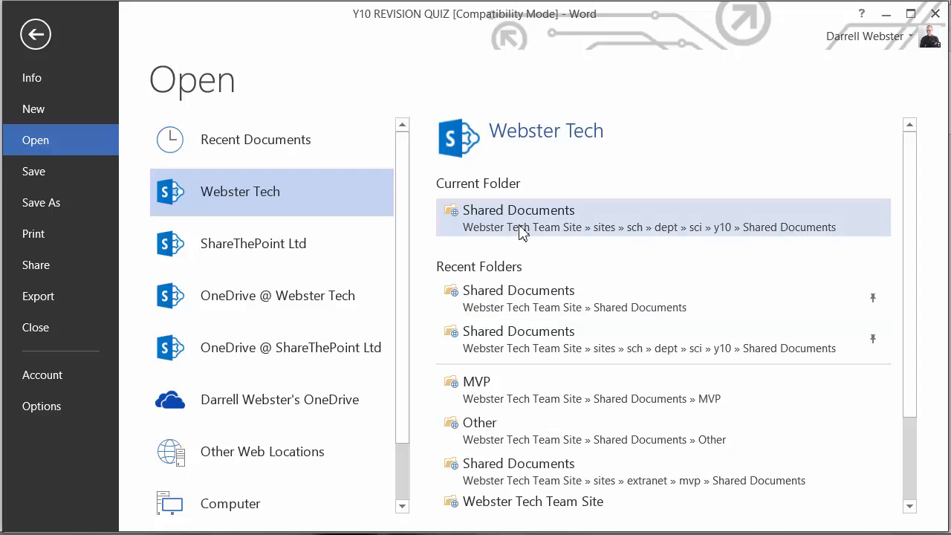
mouse_move(540, 268)
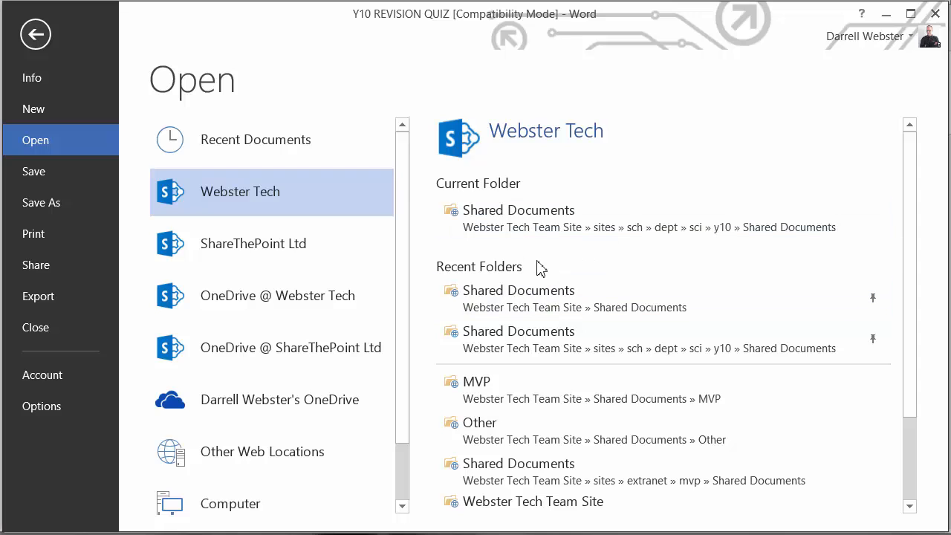
mouse_move(651, 325)
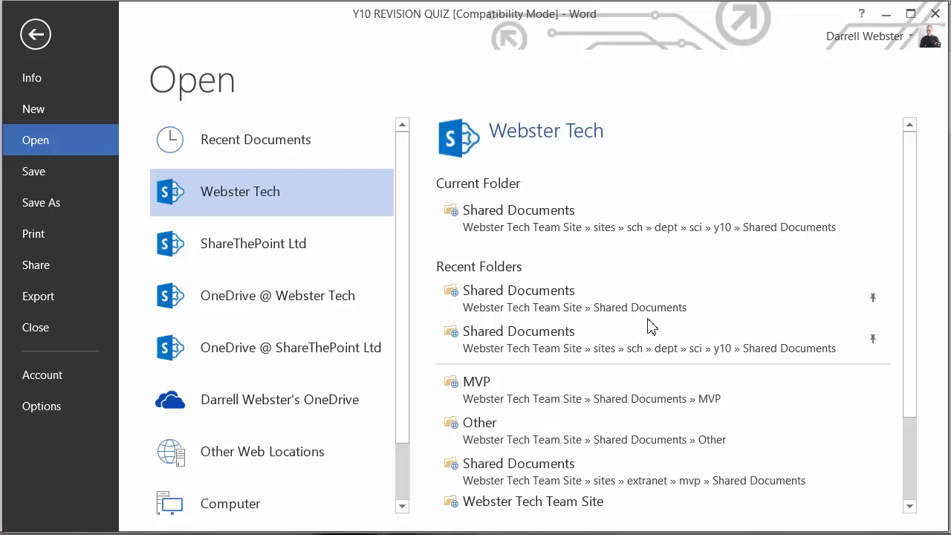
mouse_move(912, 339)
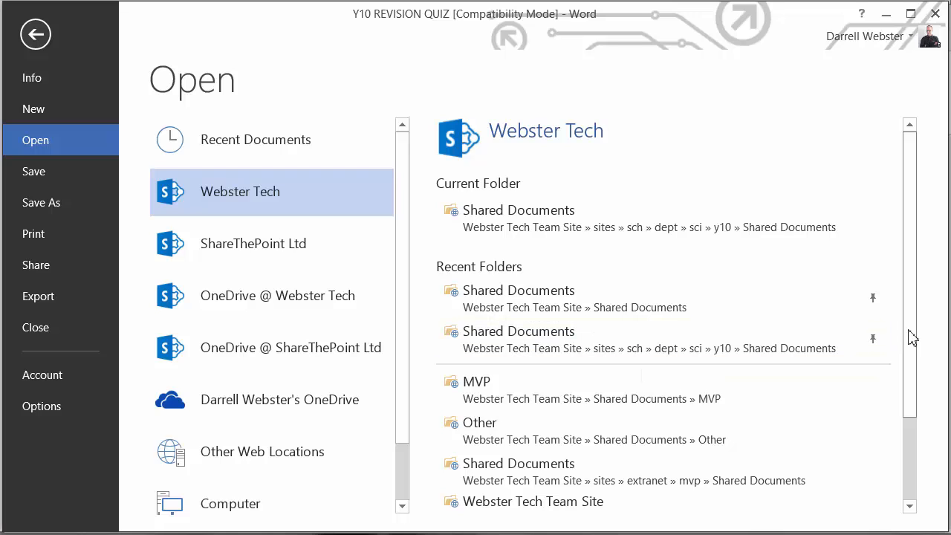
mouse_move(553, 226)
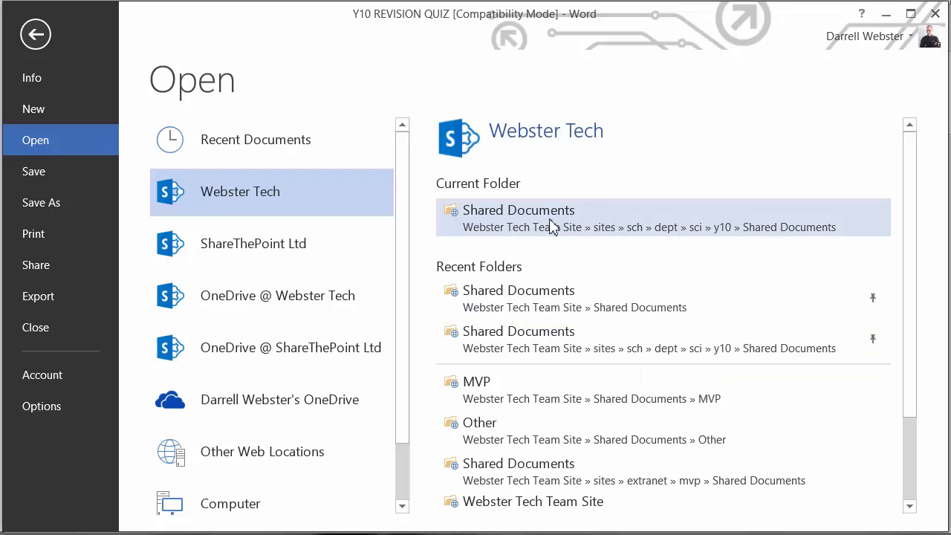
mouse_move(587, 232)
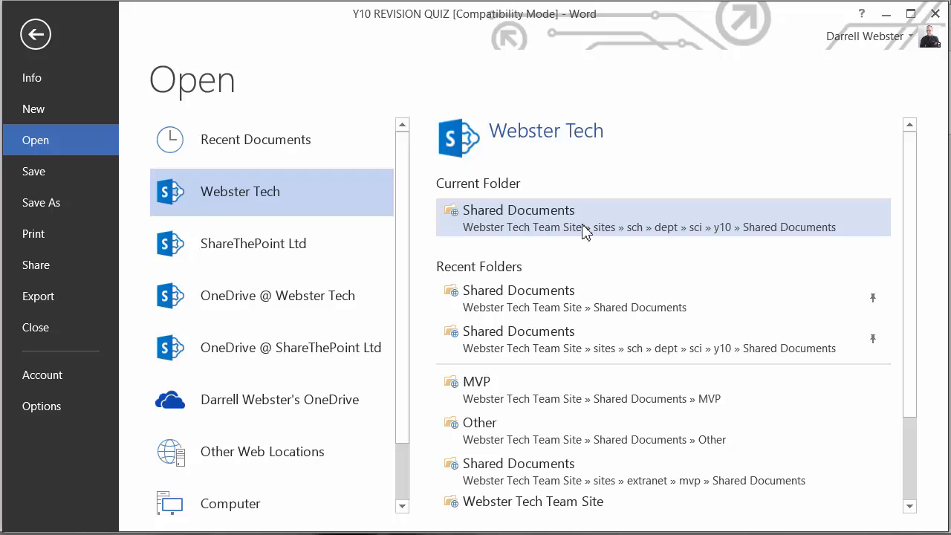
mouse_move(627, 306)
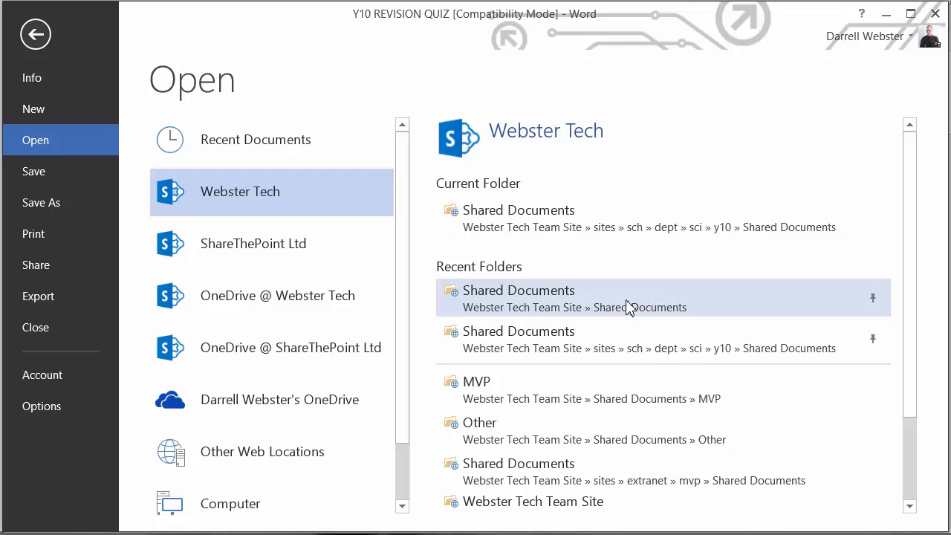
right_click(627, 297)
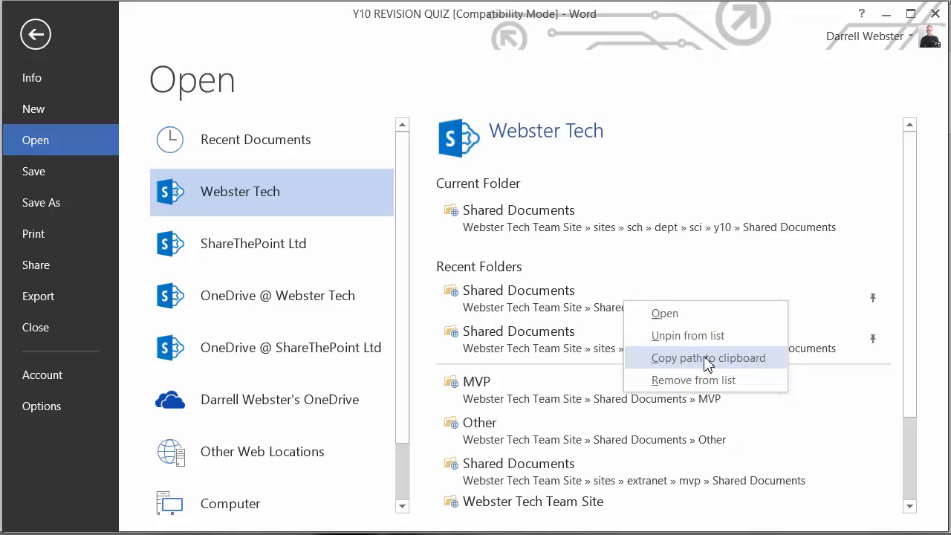
click(708, 358)
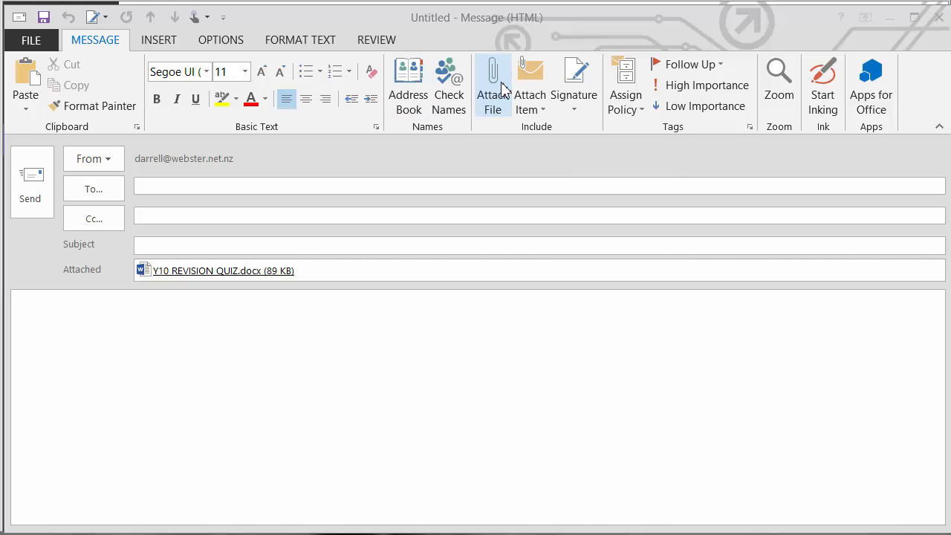
click(492, 77)
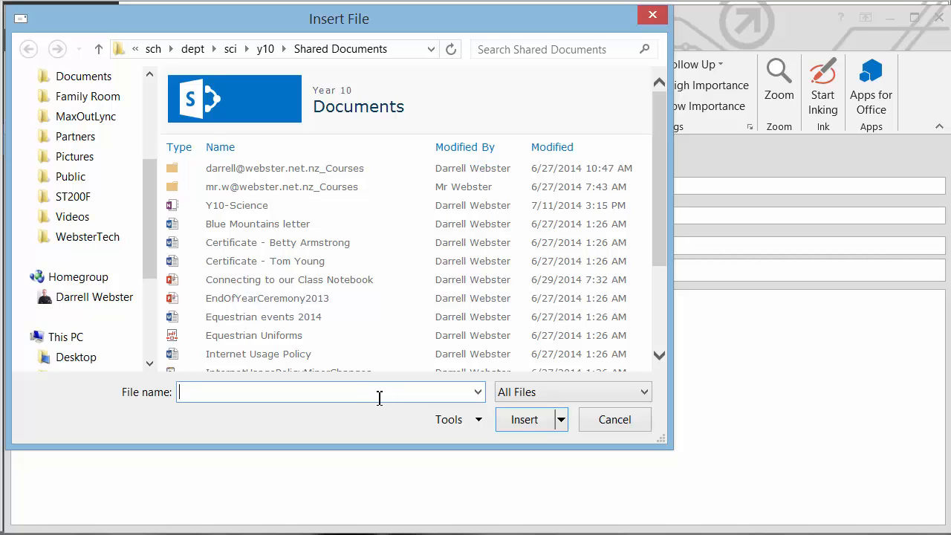
Paste the copied Shared Documents web address into the Insert File name box.
right_click(327, 392)
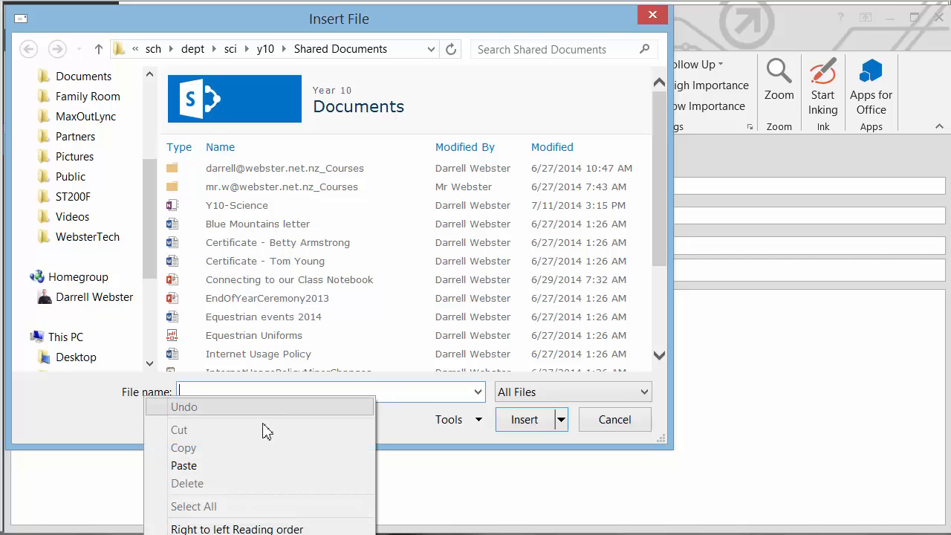
click(184, 466)
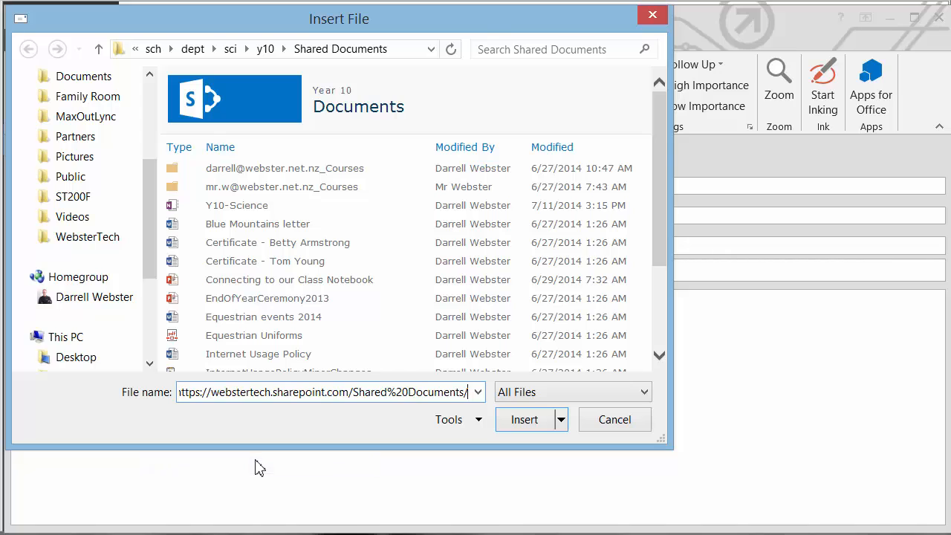